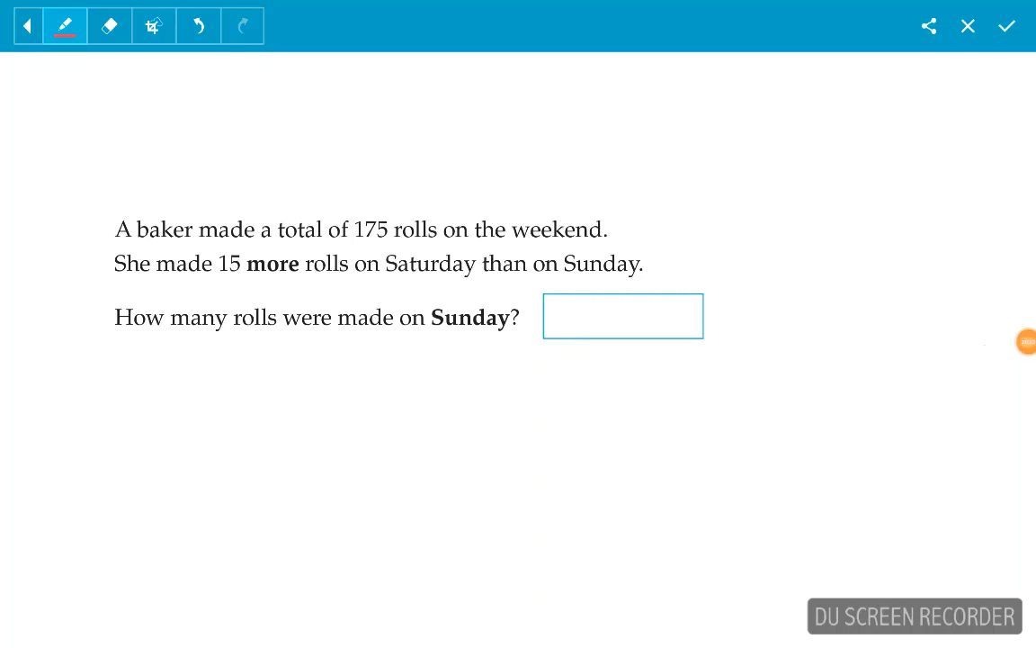
Circle '175 rolls' and underline 'weekend' and '15 more' in red ink.
left_click_drag(360, 230, 432, 230)
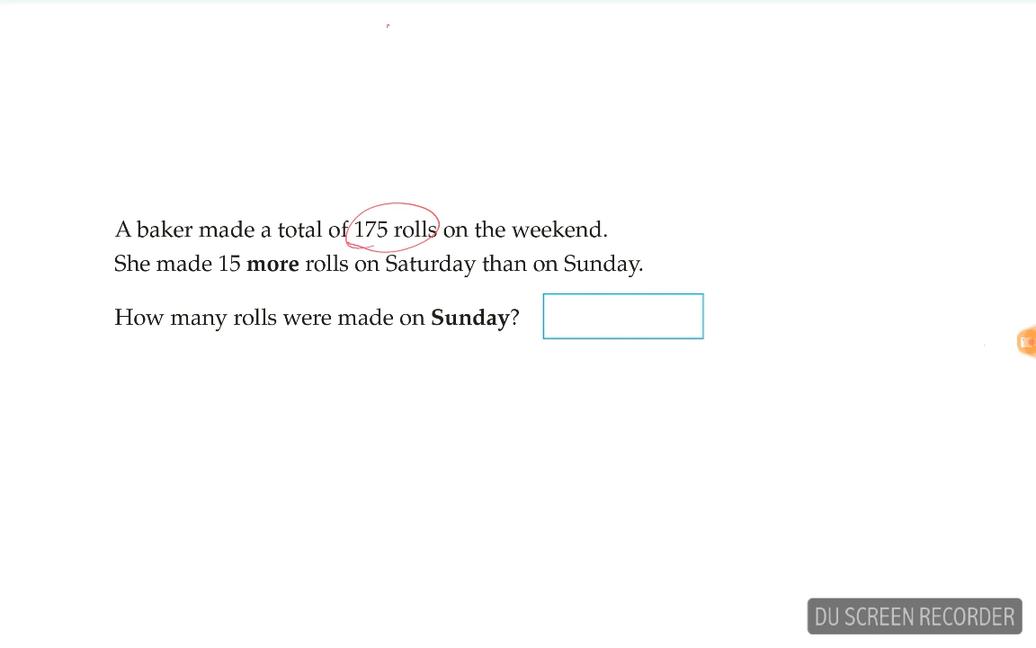
left_click_drag(536, 248, 597, 242)
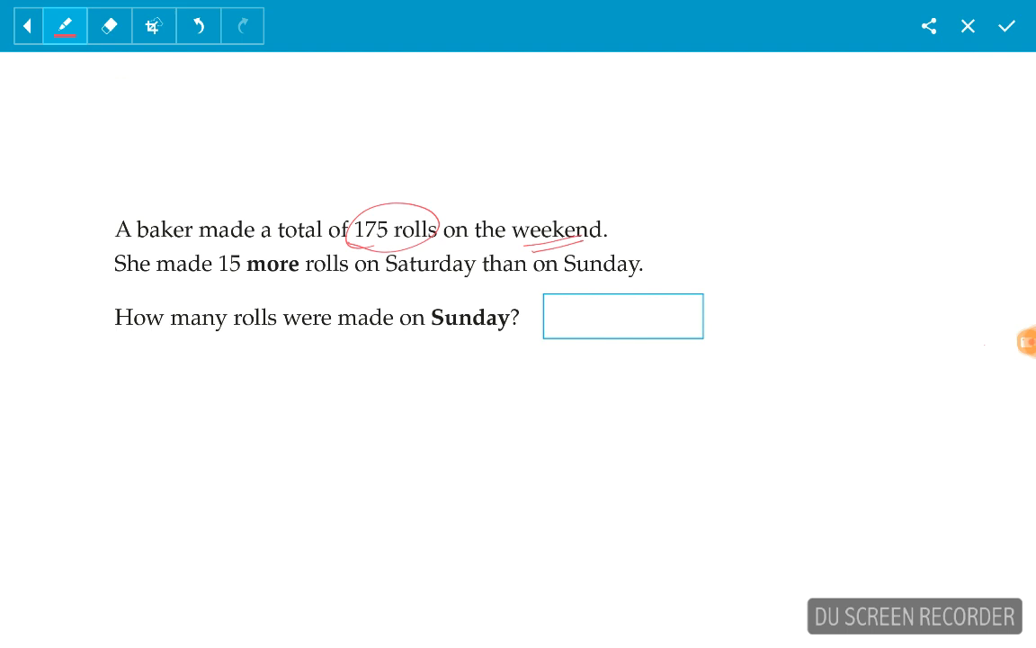
left_click_drag(216, 288, 303, 284)
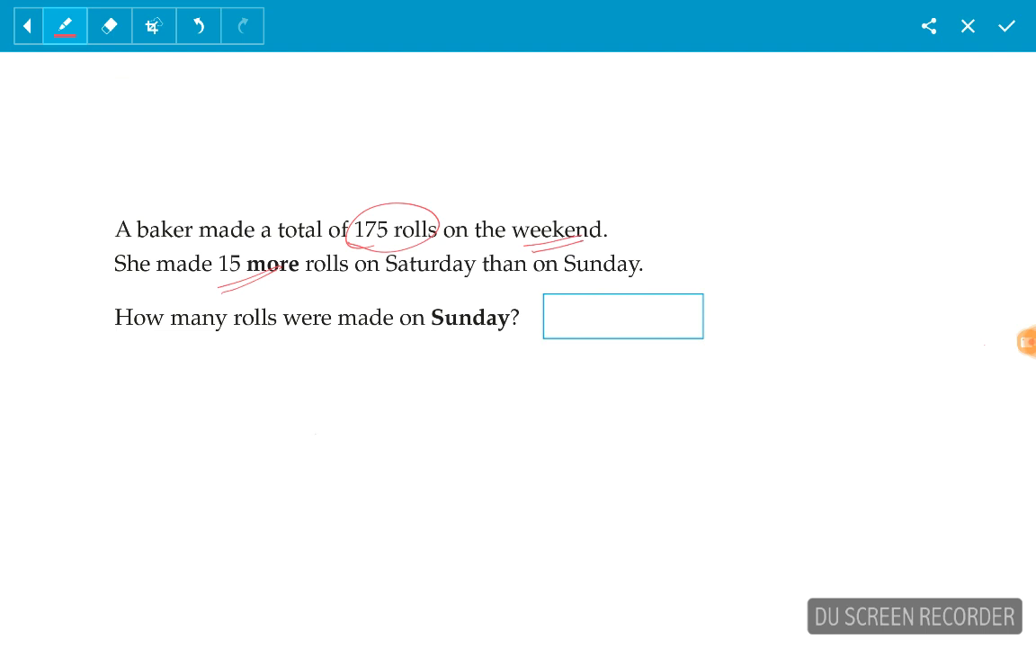
Draw the split diagram branching 175 into Saturday '15 +' and Sunday '0 +', with 175 − 15 beside it.
left_click_drag(314, 441, 360, 437)
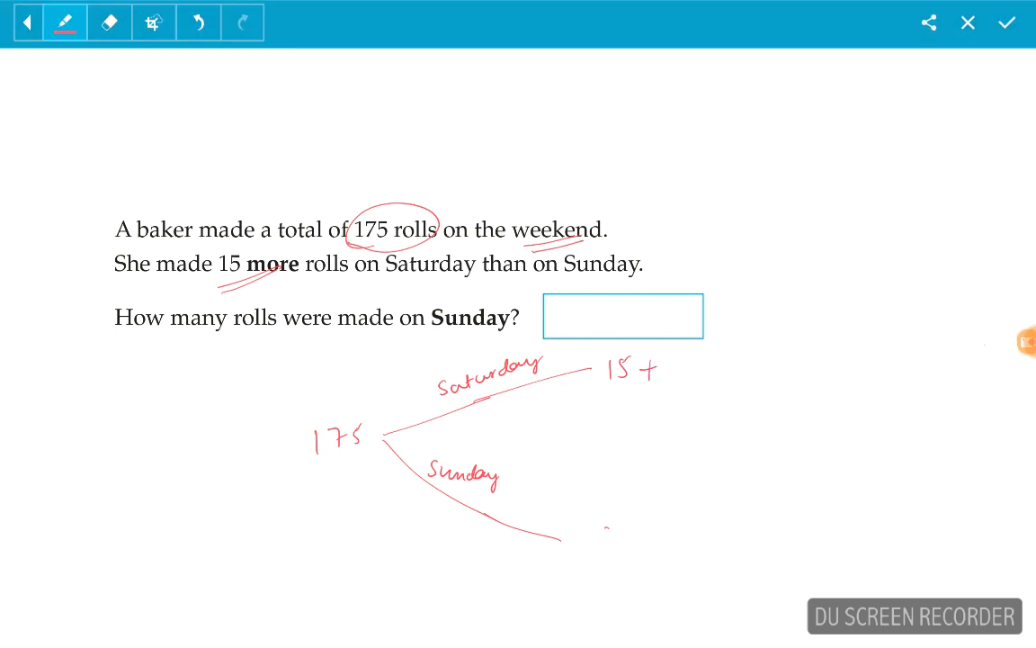
type("0 +")
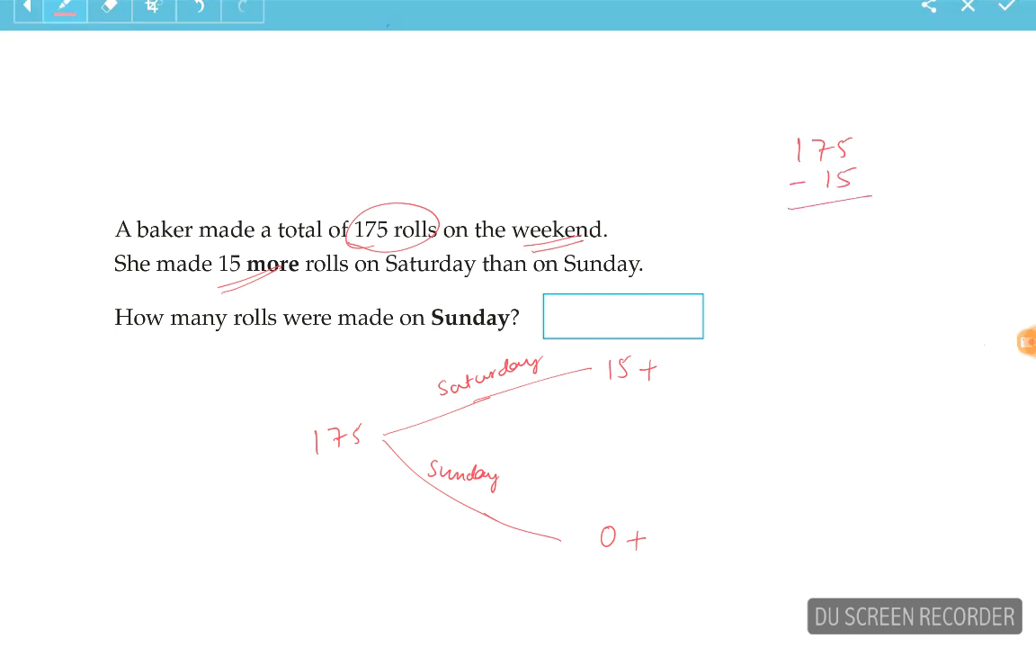
Bracket the first two sentences, label 175 'total' and 15 'sat.', and write 175 − 15 = 160.
left_click_drag(99, 219, 99, 270)
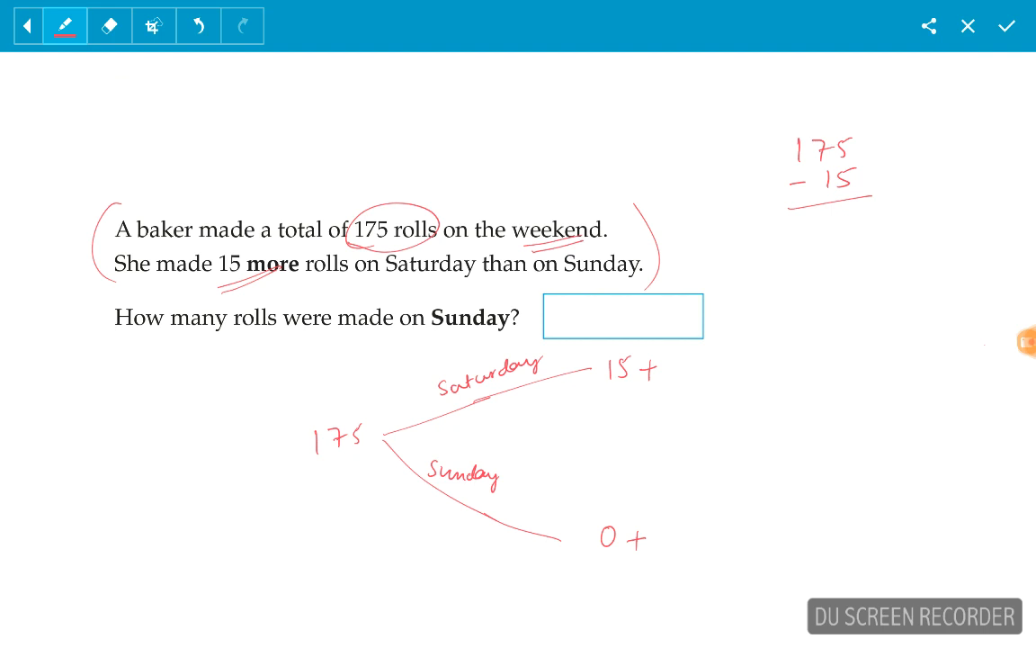
type("total")
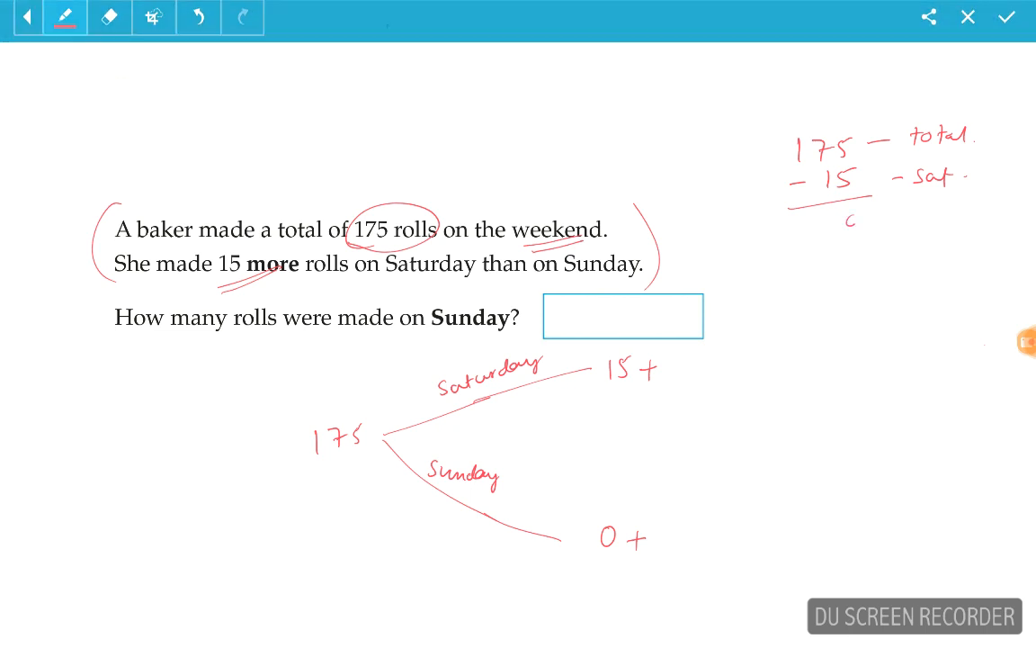
type("160 — split")
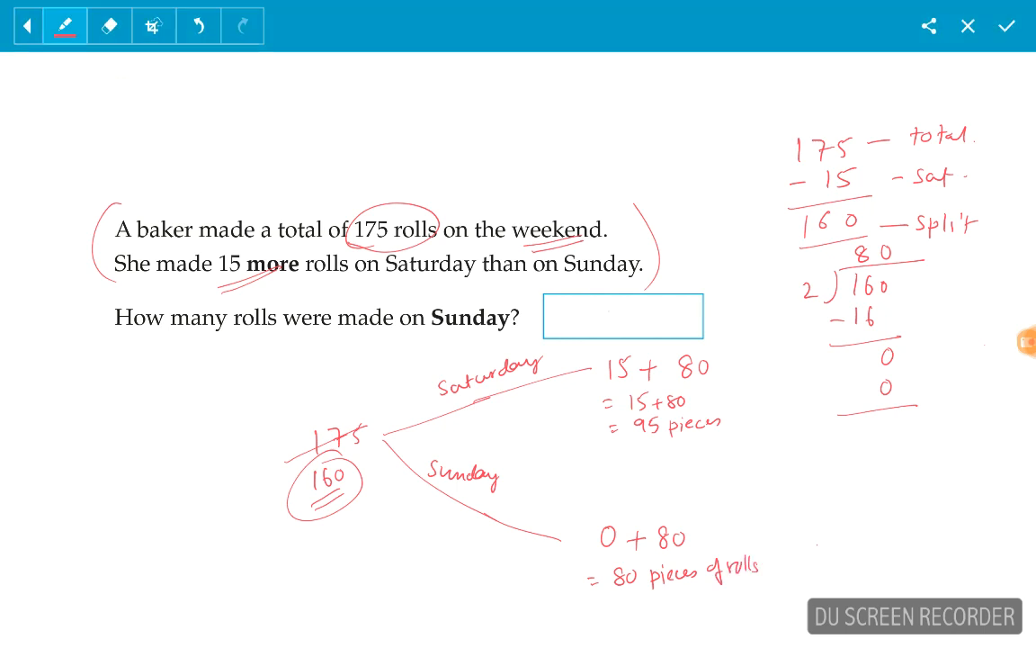
Split 160 as 160 ÷ 2 = 80 and enter 80 as Sunday's rolls in the answer box.
type("80")
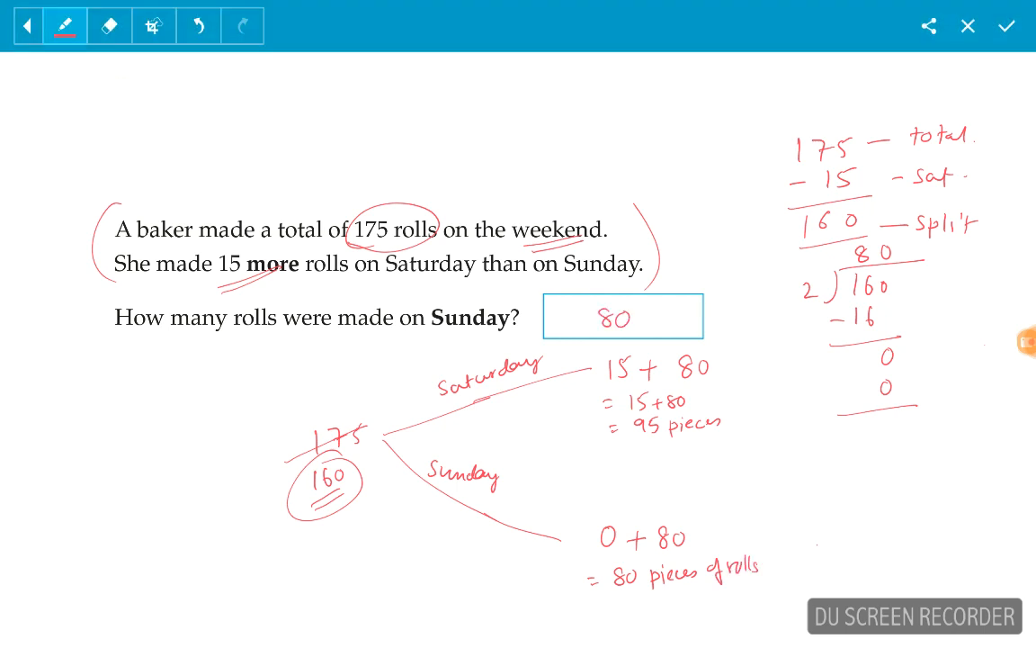